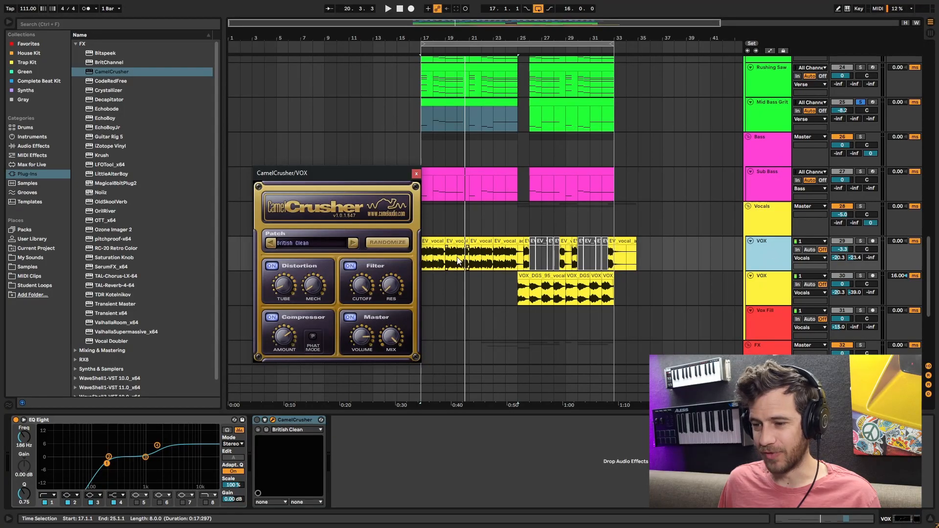
Move the VOX crusher window left and bring up Mid Bass Grit's Tube Warmth CamelCrusher
drag(281, 174, 259, 165)
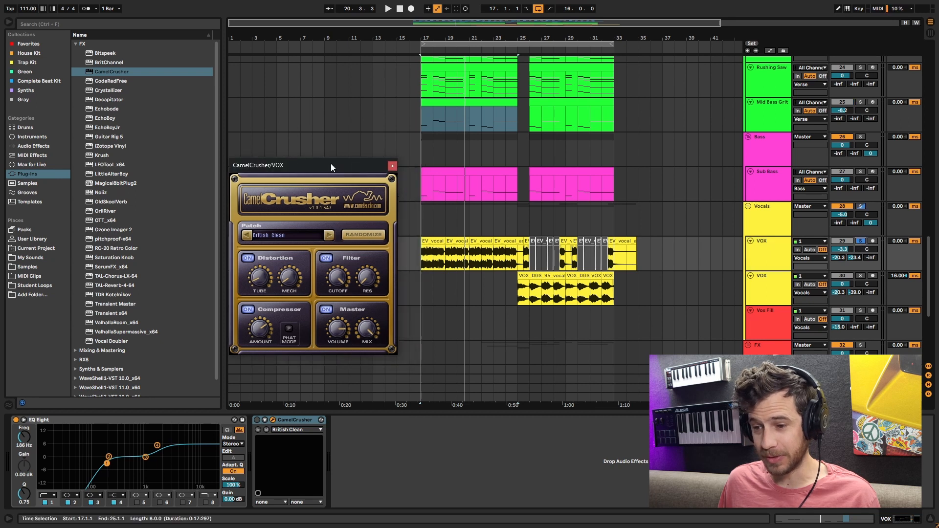
click(387, 8)
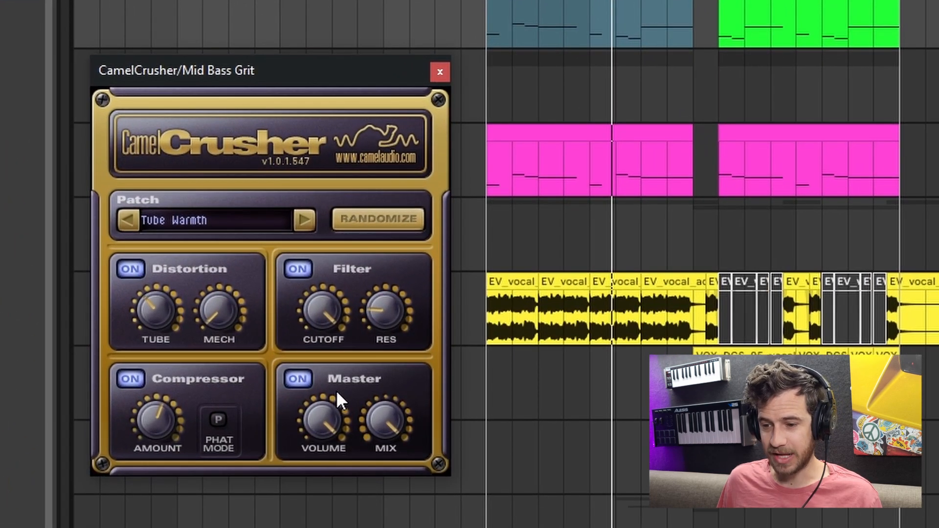
mouse_move(413, 285)
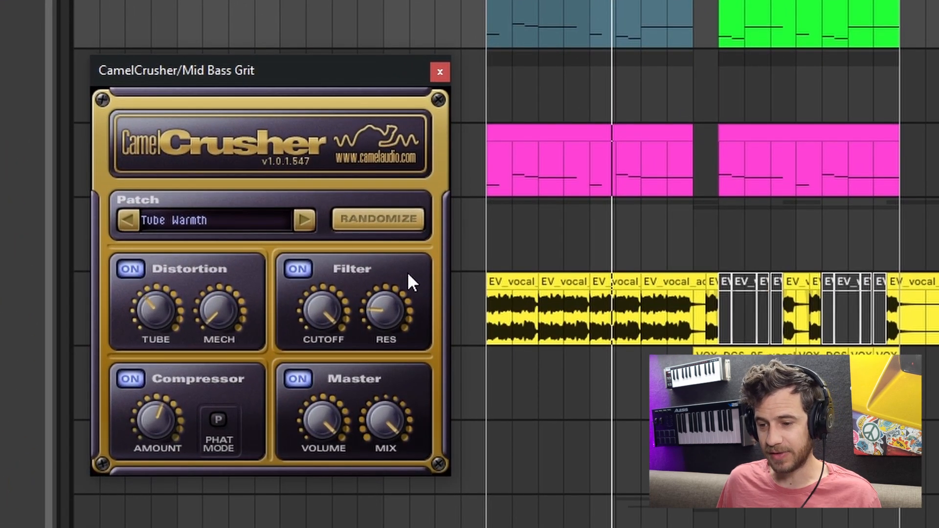
mouse_move(324, 404)
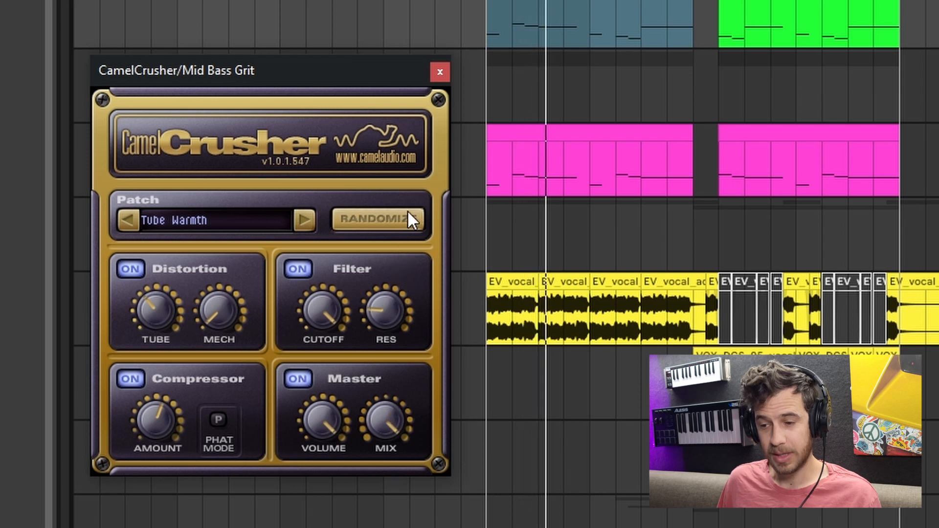
mouse_move(358, 429)
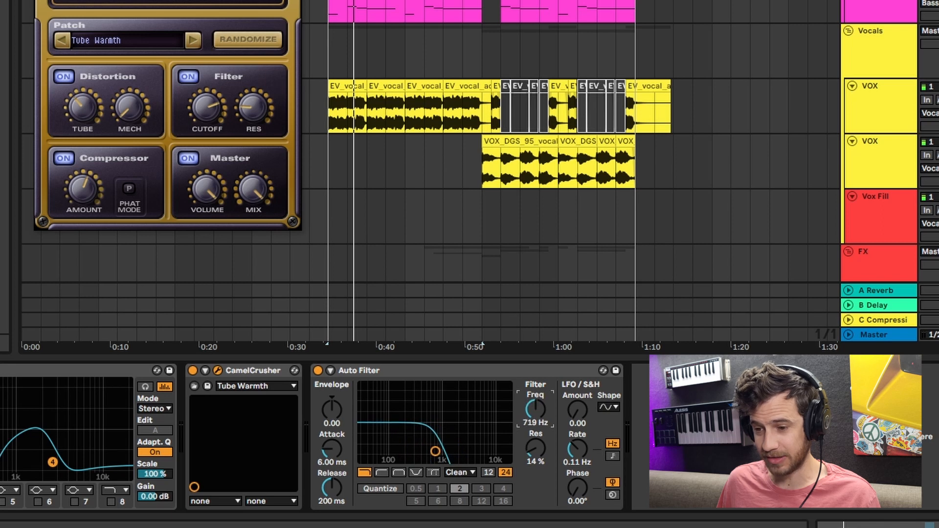
mouse_move(504, 445)
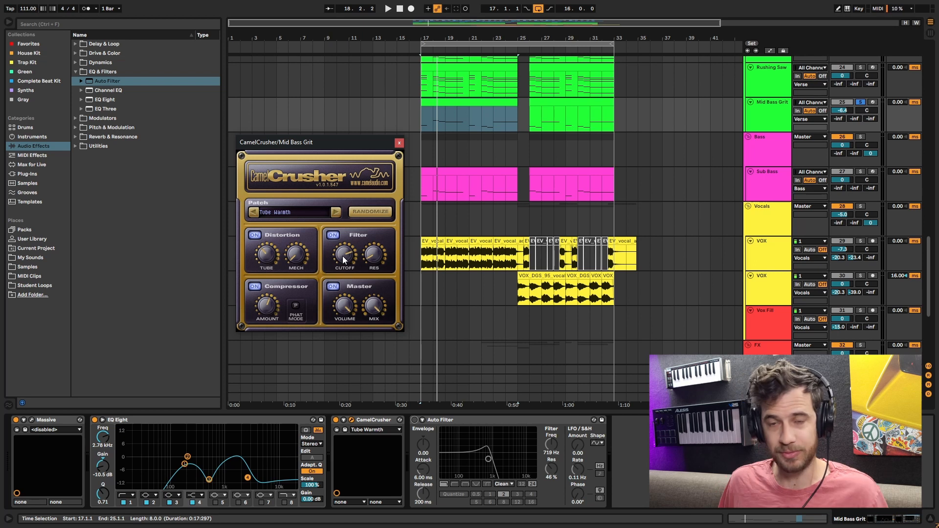
Reopen the Tube Warmth CamelCrusher window after raising Auto Filter resonance to 46%
click(388, 8)
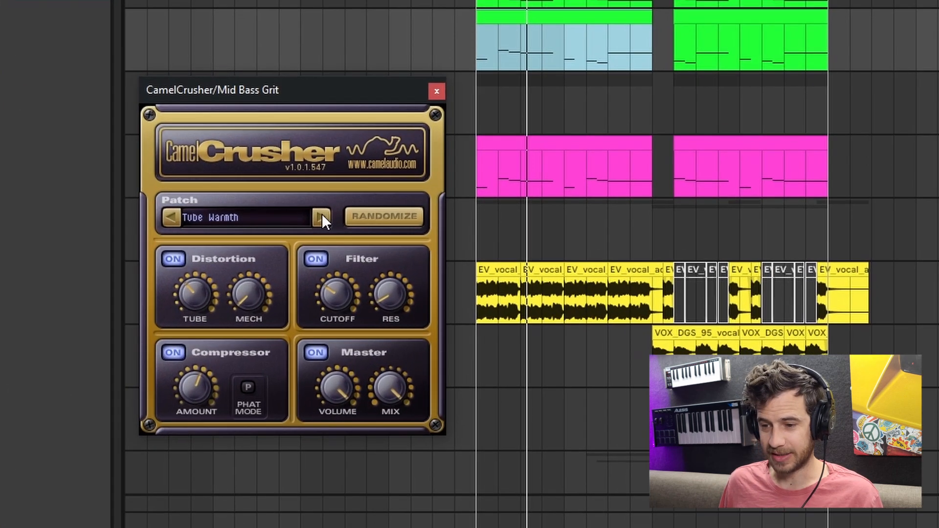
Step the Mid Bass Grit CamelCrusher patch forward to Destroyer
click(323, 217)
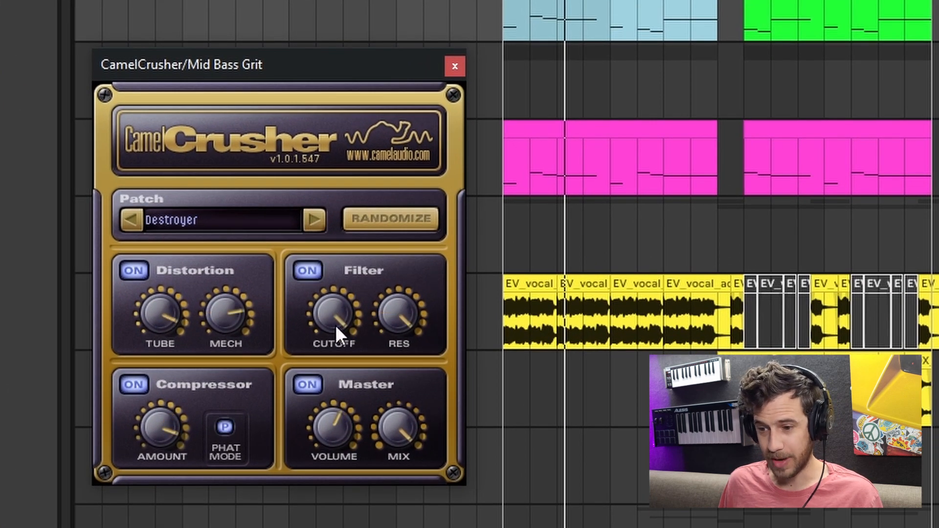
mouse_move(329, 323)
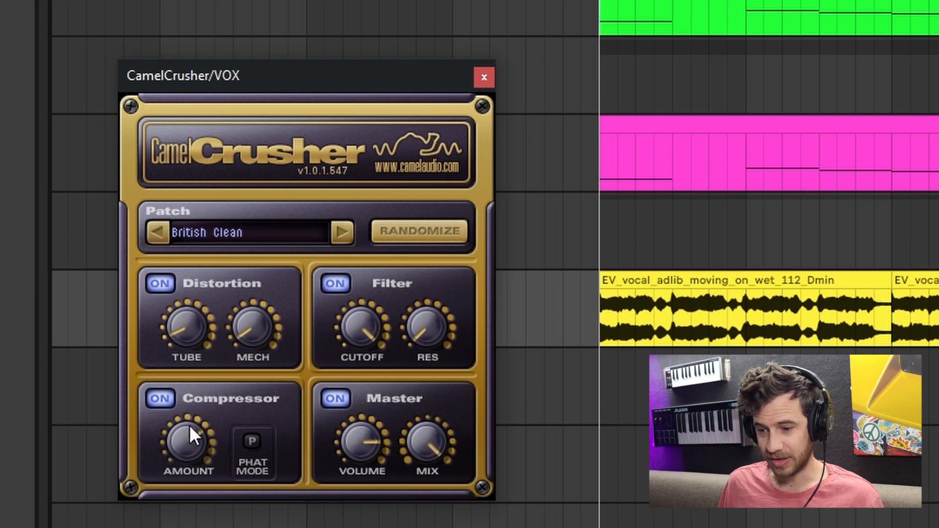
mouse_move(415, 259)
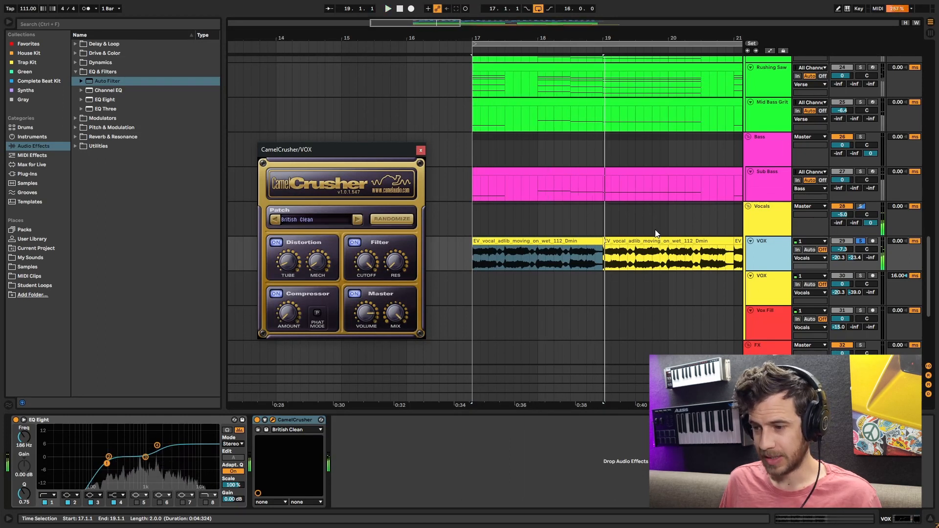
Place the arrangement insert marker and inspect the VOX CamelCrusher's British Clean patch
click(566, 261)
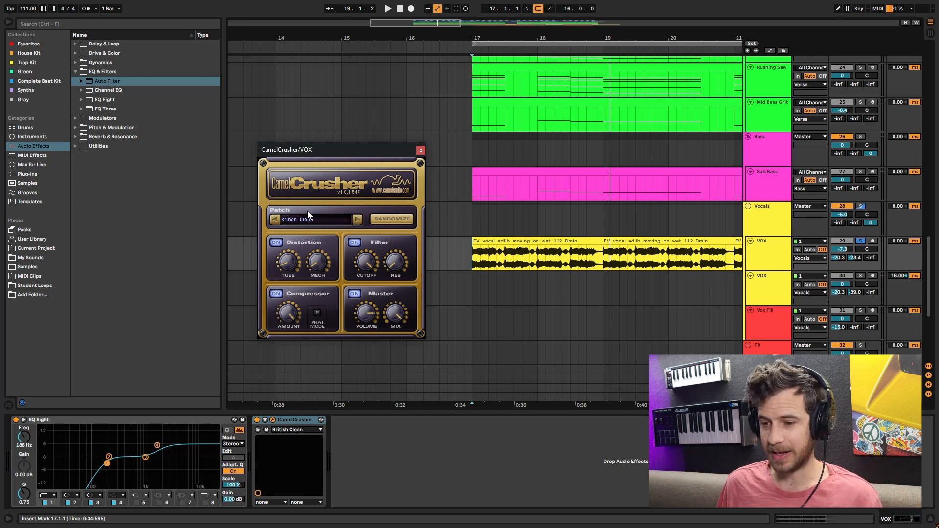
mouse_move(286, 320)
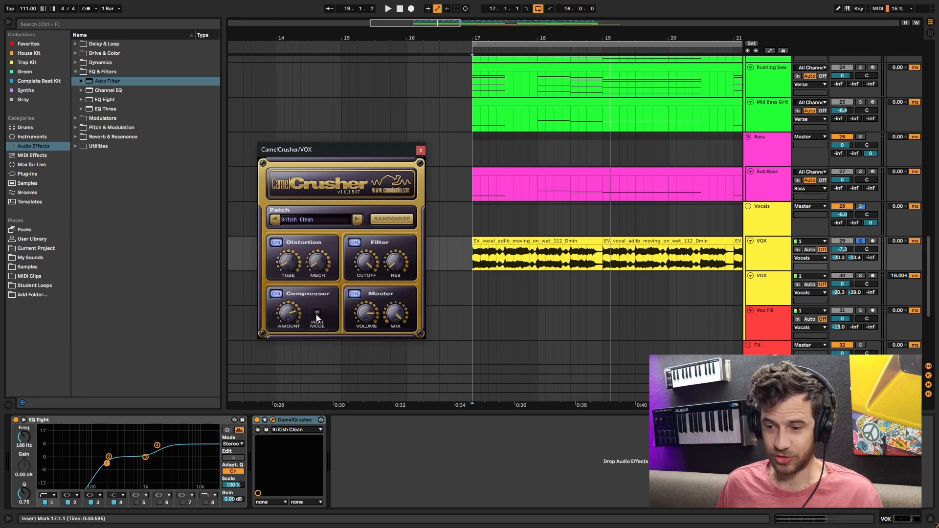
click(317, 314)
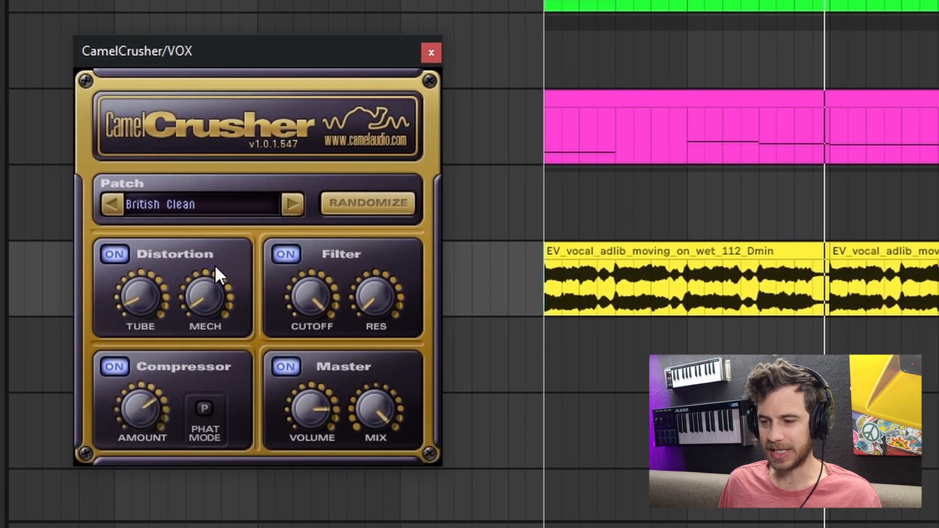
mouse_move(153, 252)
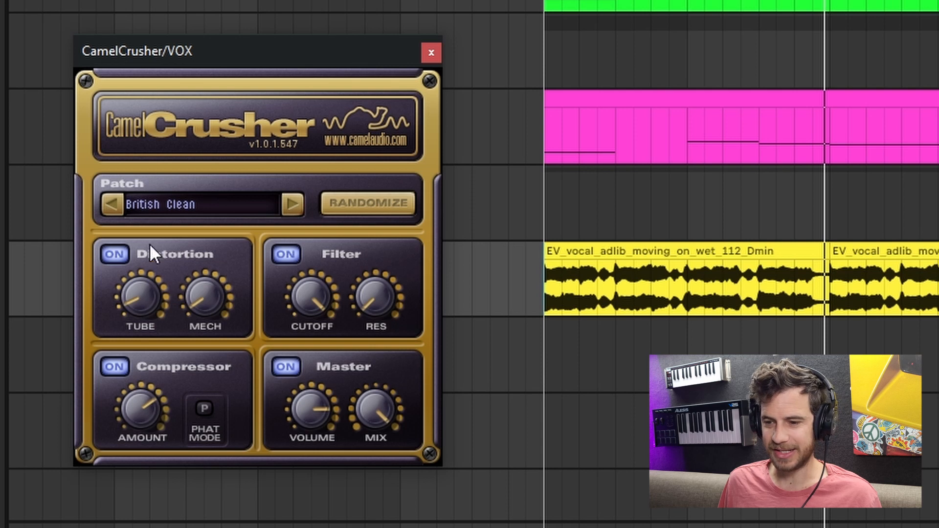
mouse_move(160, 276)
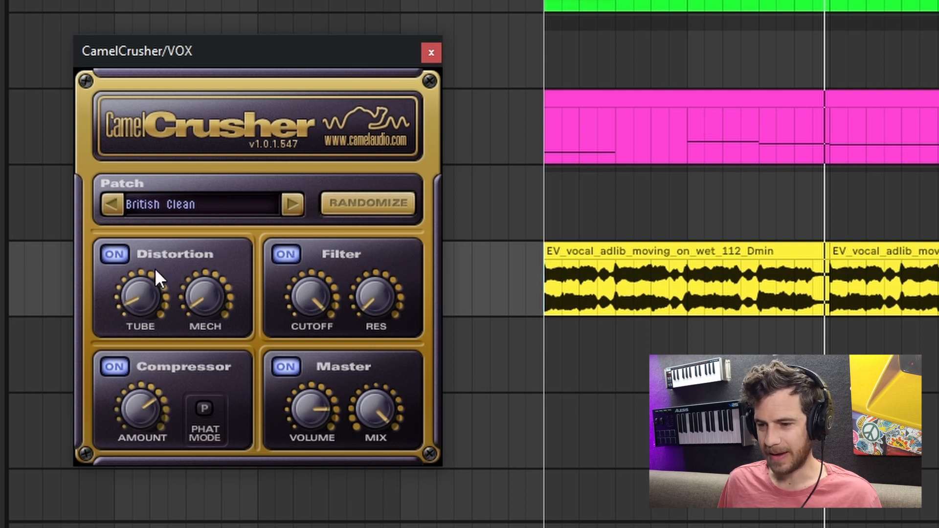
mouse_move(142, 293)
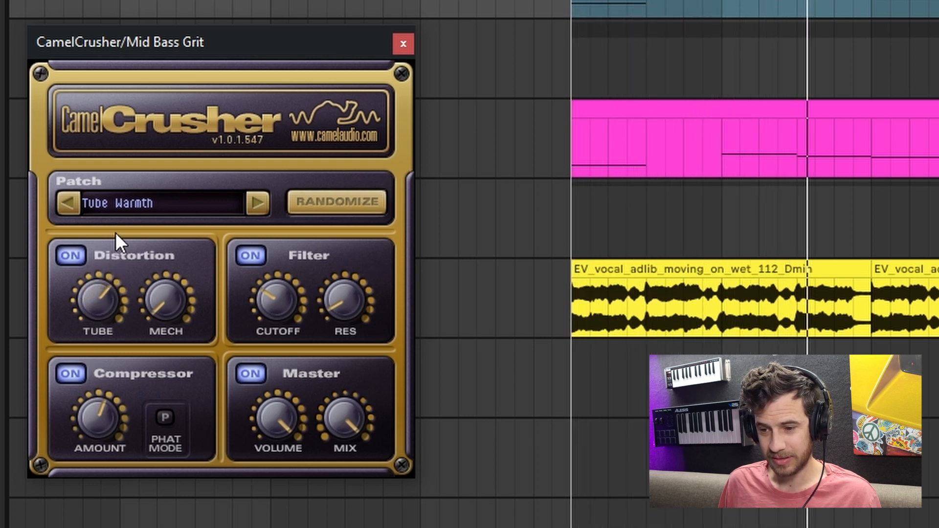
mouse_move(120, 188)
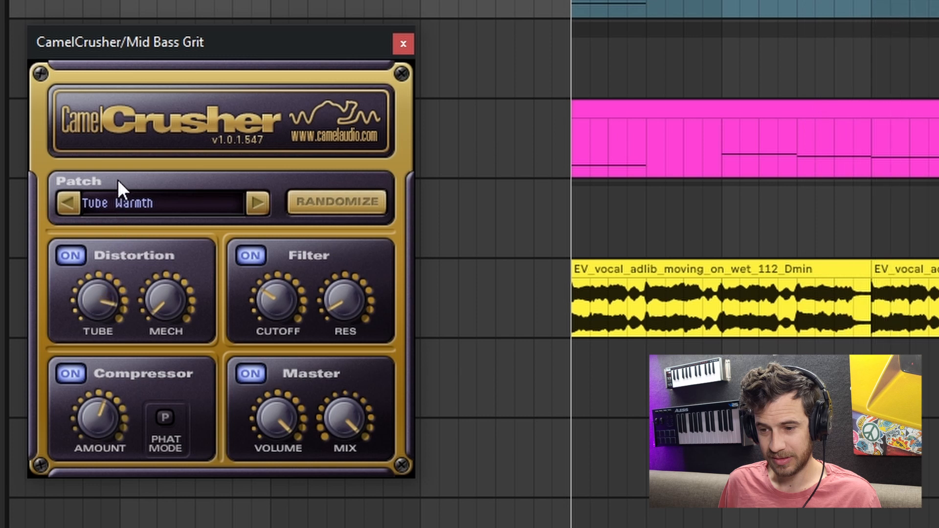
mouse_move(128, 225)
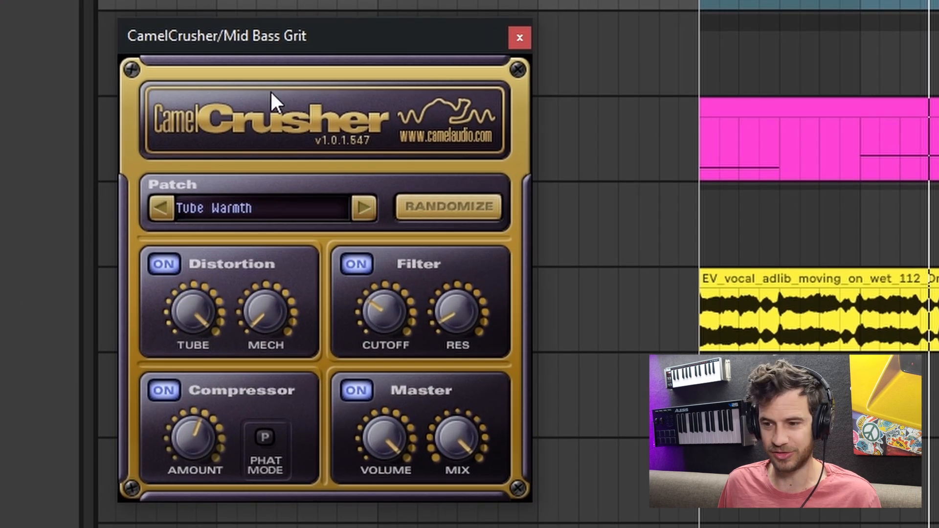
mouse_move(272, 326)
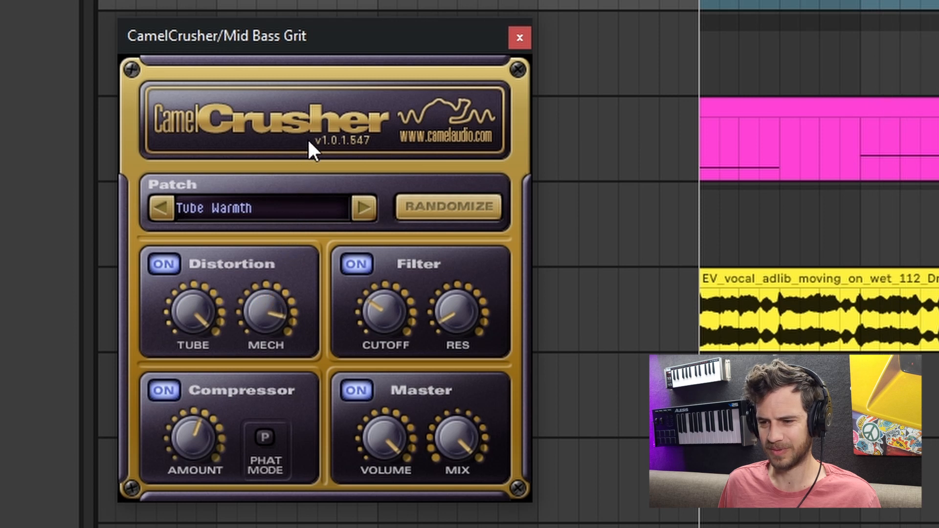
mouse_move(317, 126)
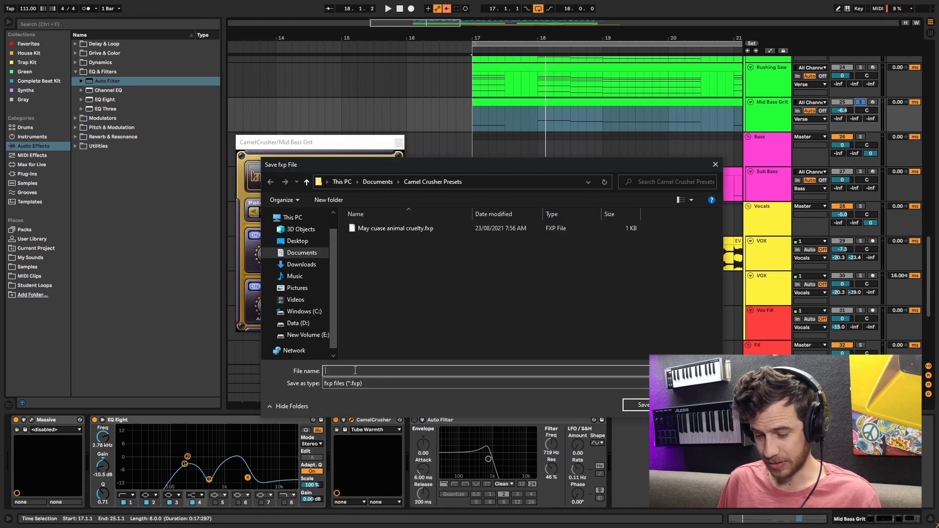
Save the randomized crusher settings as the fxp preset 'Cow Crusher'
text(Cow Crusher)
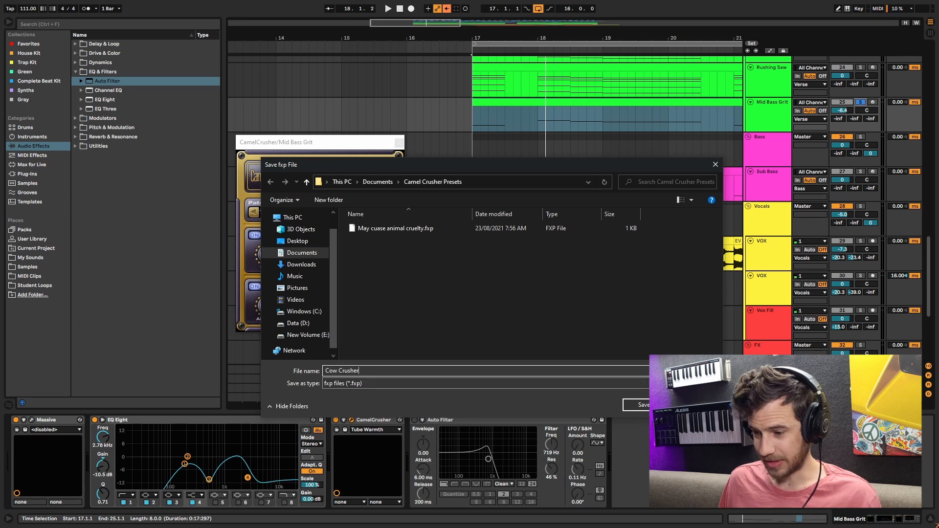
click(643, 404)
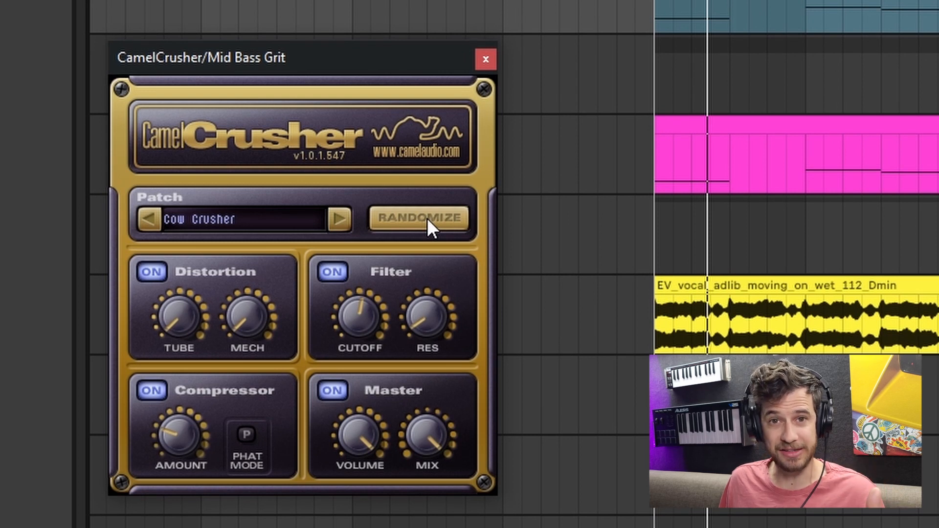
Randomize the crusher settings again, then select the Dark Crunch patch
click(418, 217)
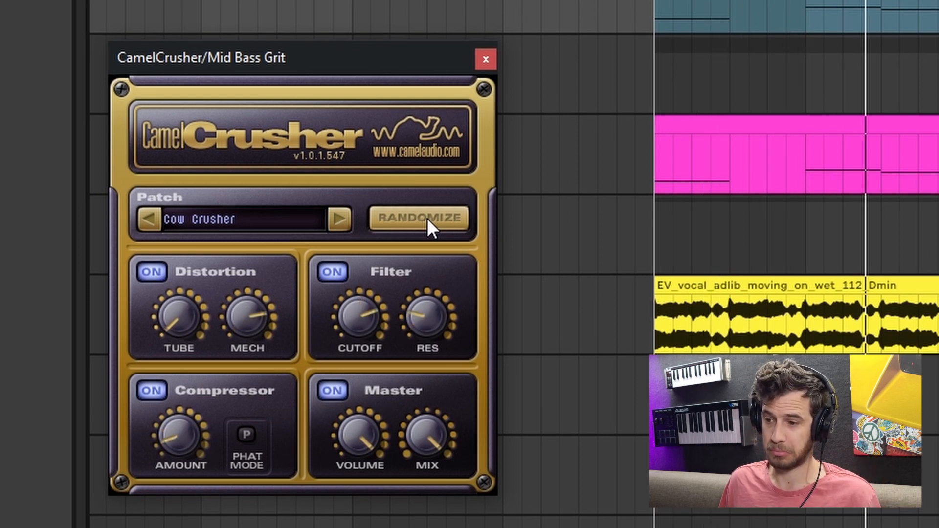
mouse_move(428, 230)
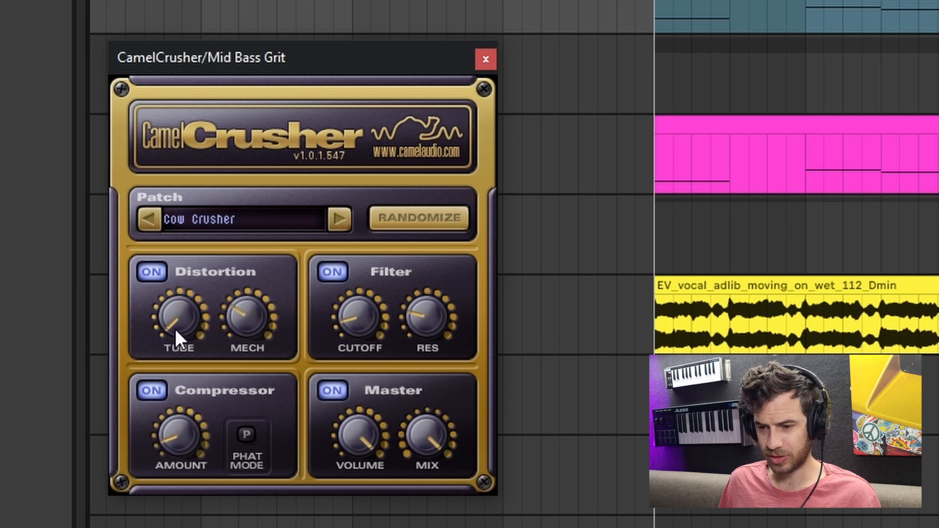
click(339, 218)
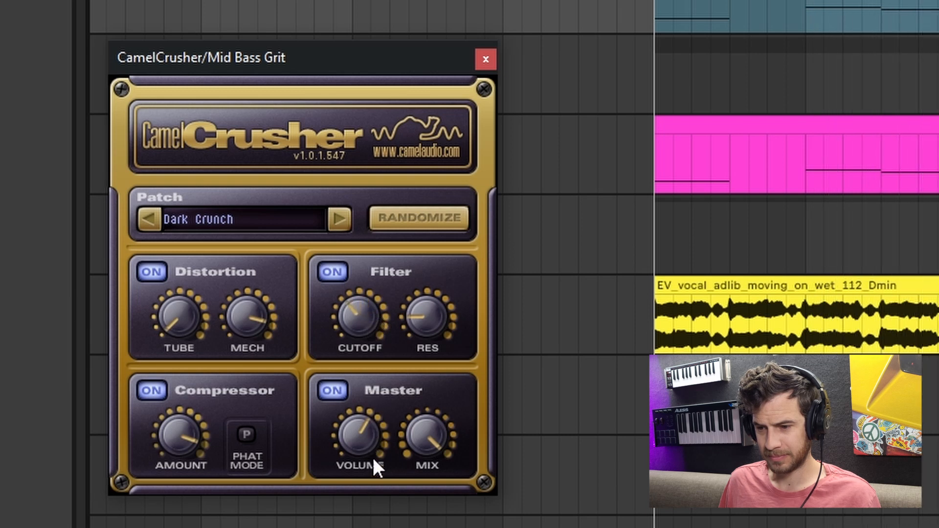
mouse_move(360, 389)
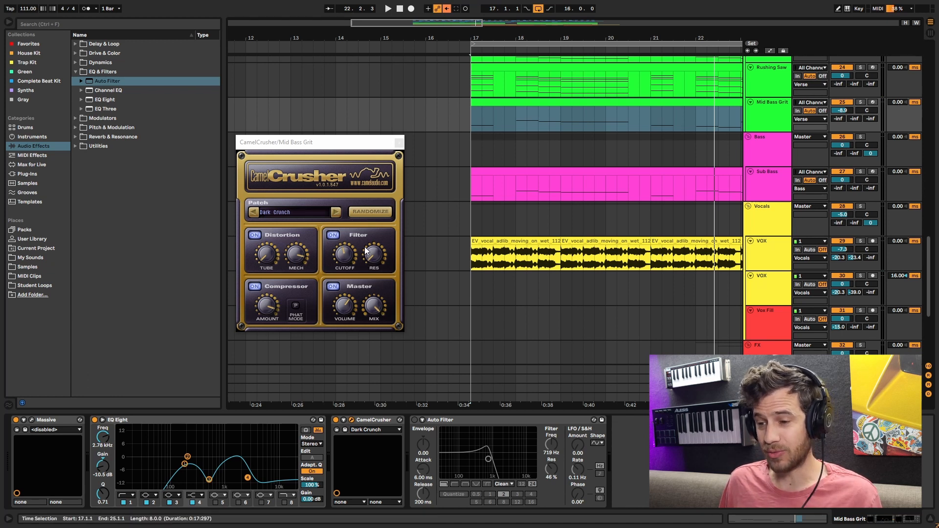
mouse_move(366, 227)
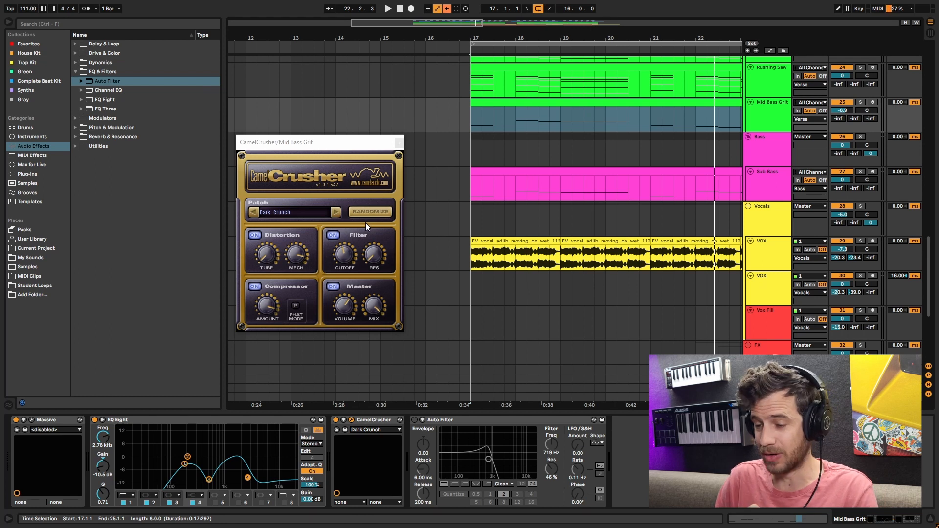